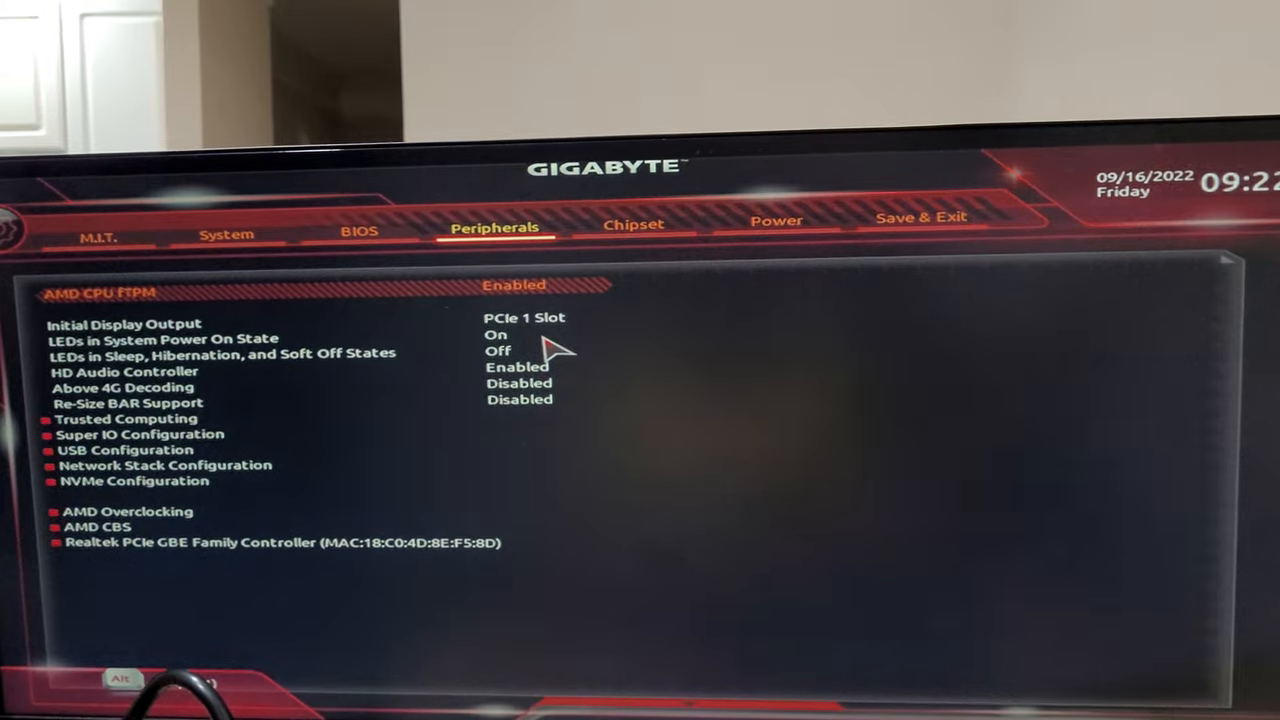
pyautogui.click(85, 233)
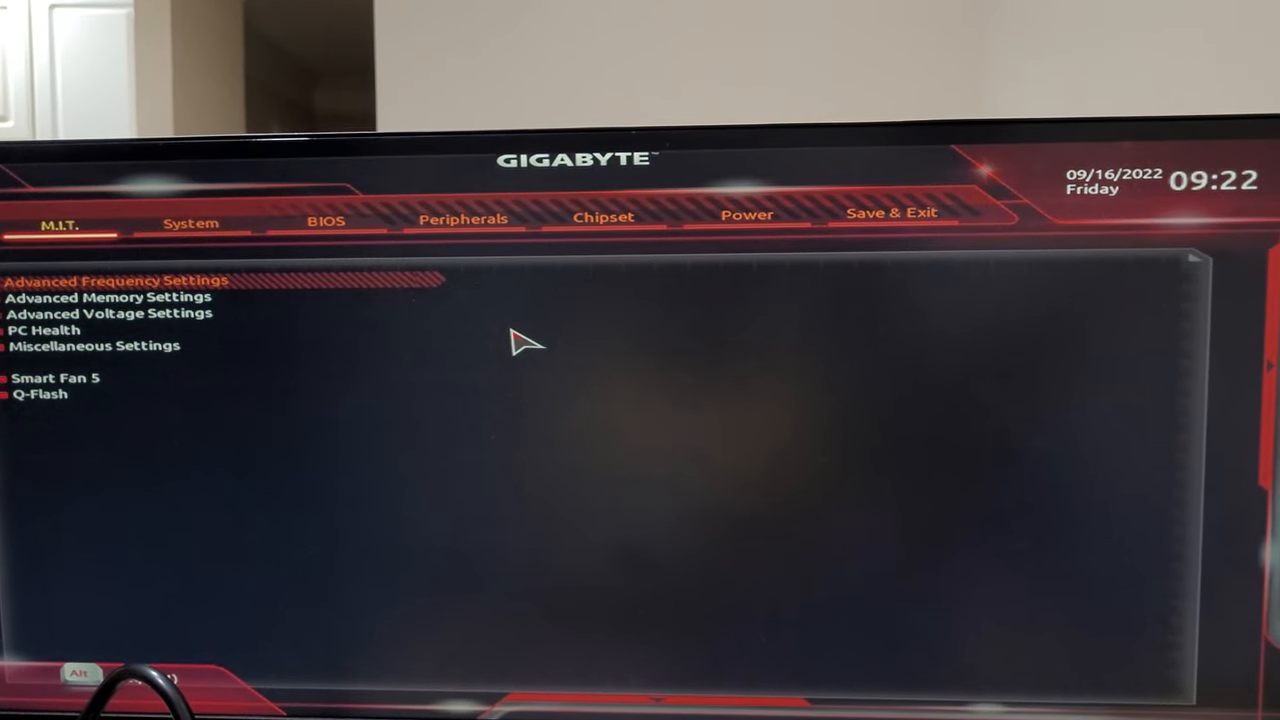
pyautogui.click(463, 218)
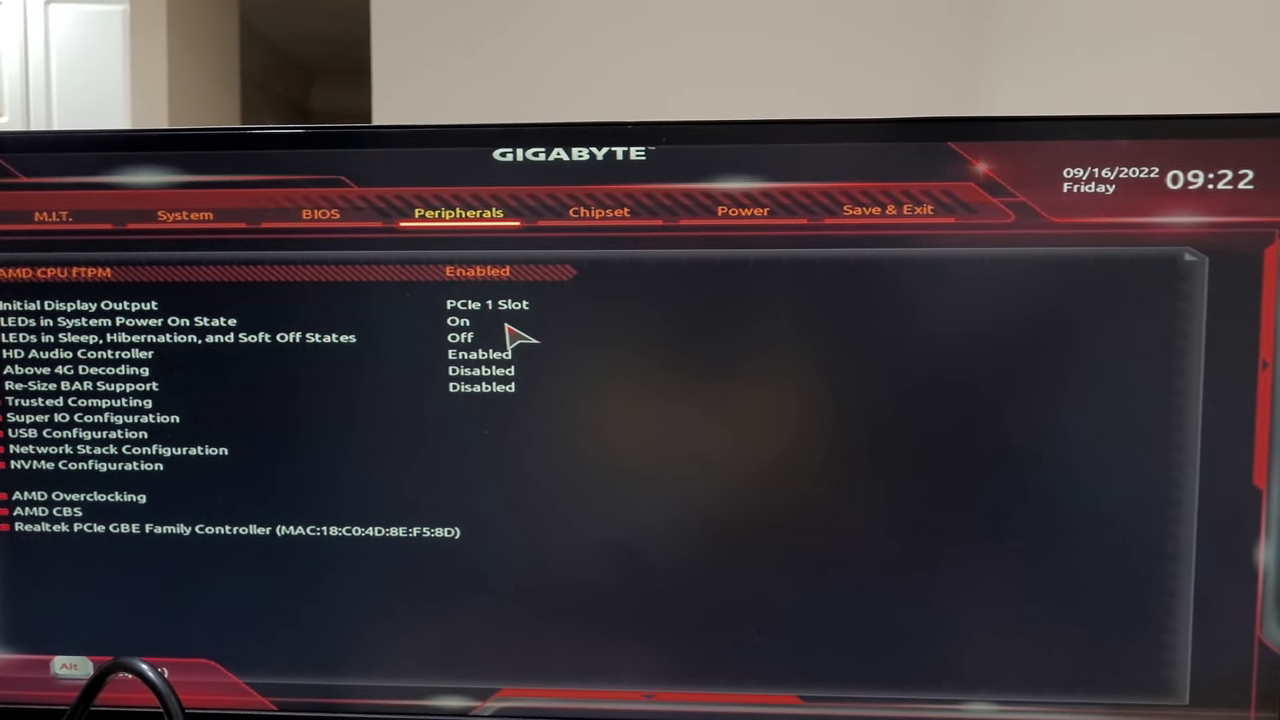